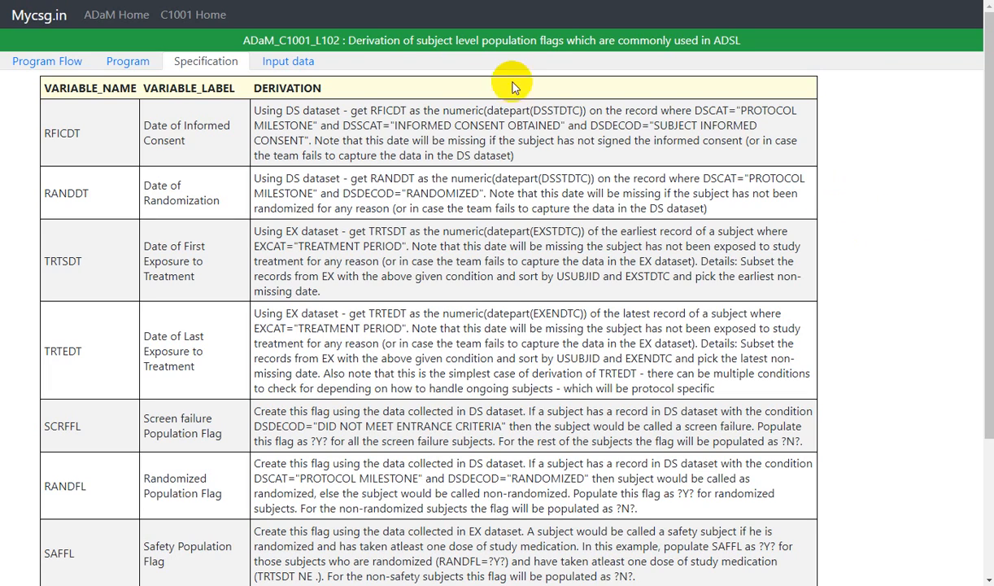
{"action": "mouse_move", "coordinate": [418, 61]}
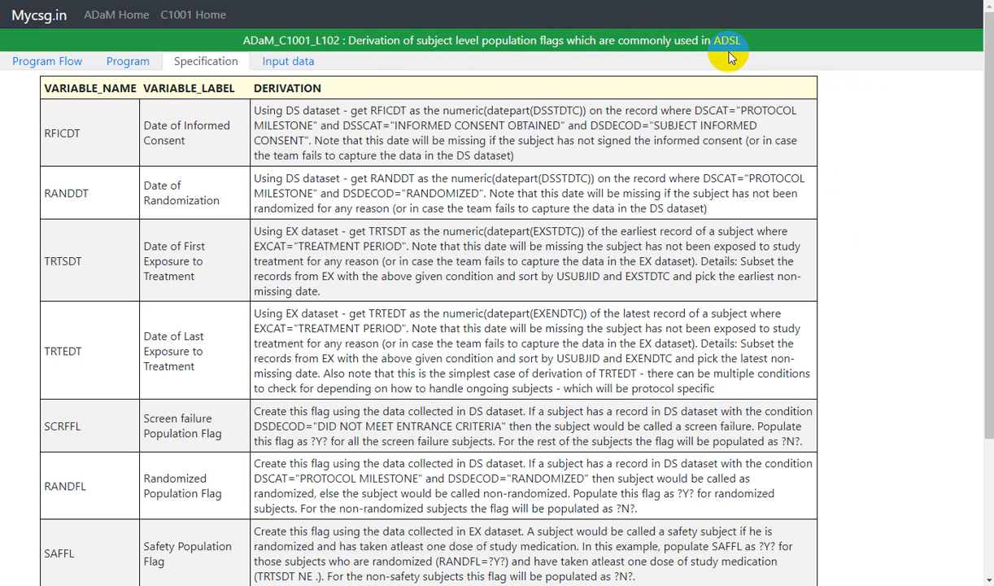
Review the DM sheet's subject list, then return to the CSG_FORMOUTPUT sheet
{"action": "scroll", "scroll_direction": "down", "scroll_amount": 3}
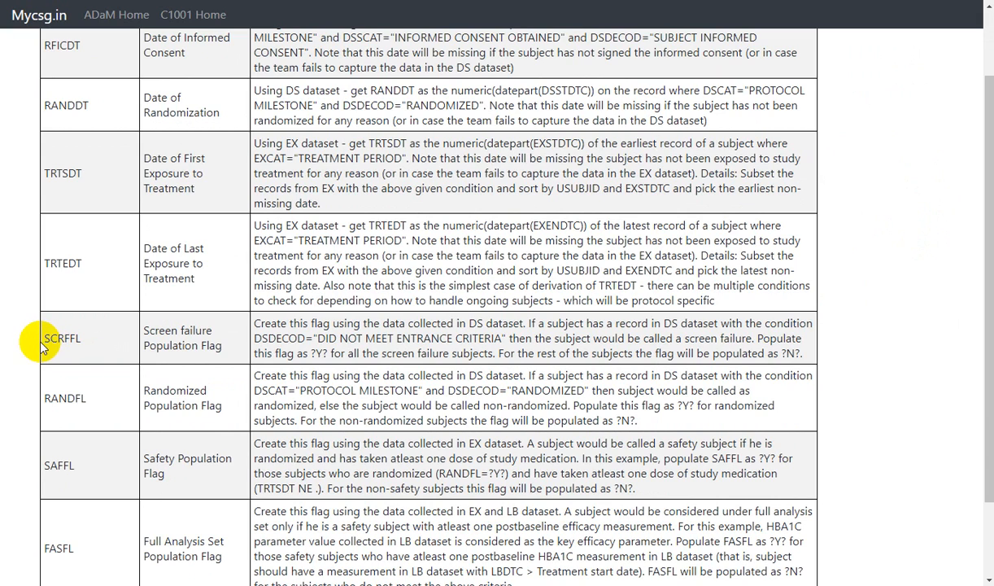
{"action": "mouse_move", "coordinate": [27, 398]}
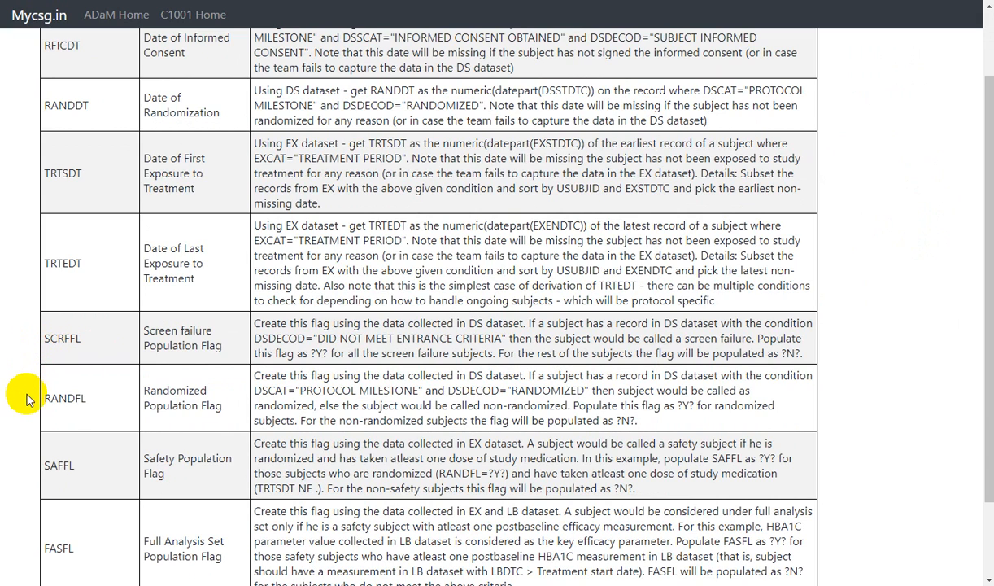
{"action": "mouse_move", "coordinate": [104, 406]}
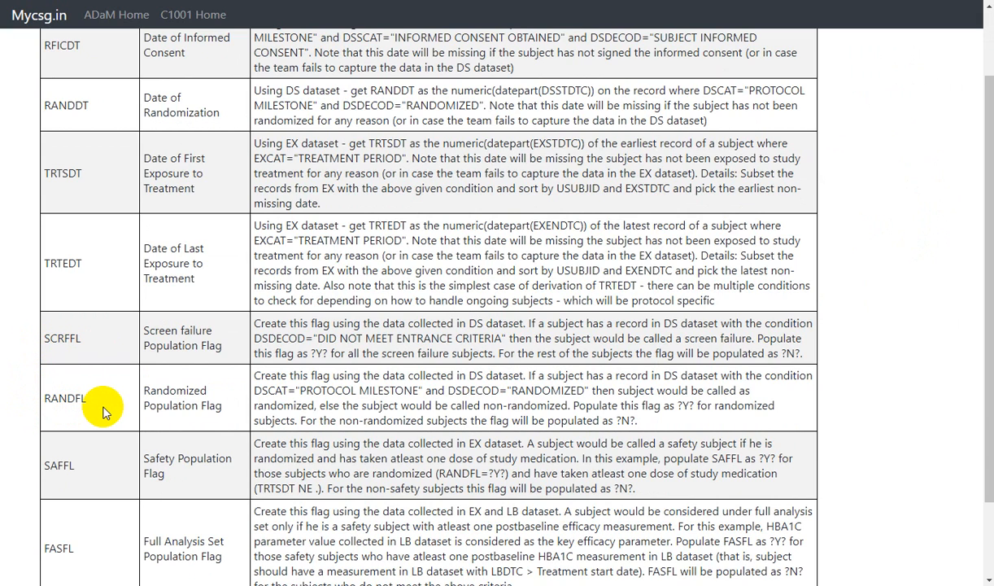
{"action": "scroll", "scroll_direction": "down", "scroll_amount": 3}
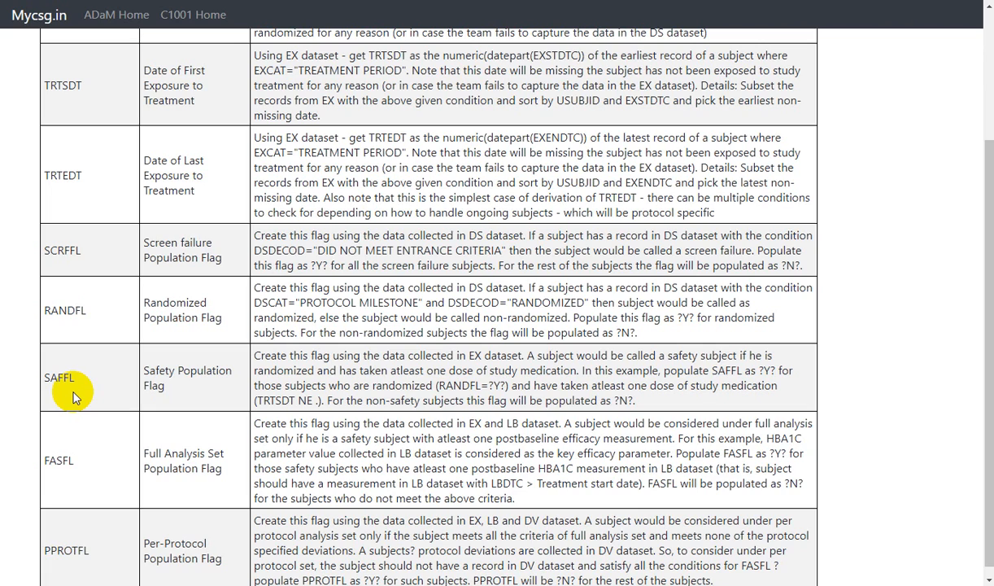
{"action": "mouse_move", "coordinate": [248, 393]}
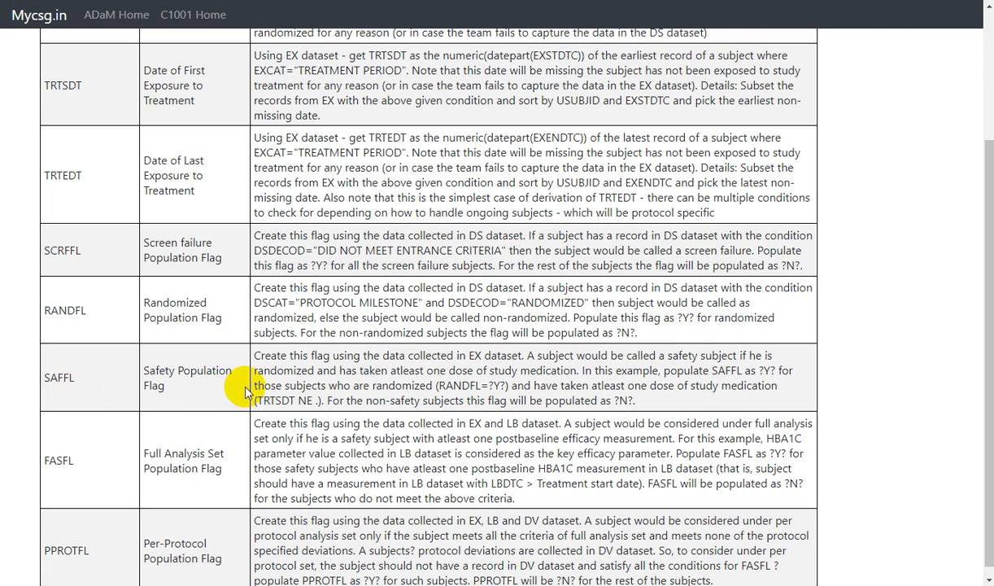
{"action": "mouse_move", "coordinate": [254, 386]}
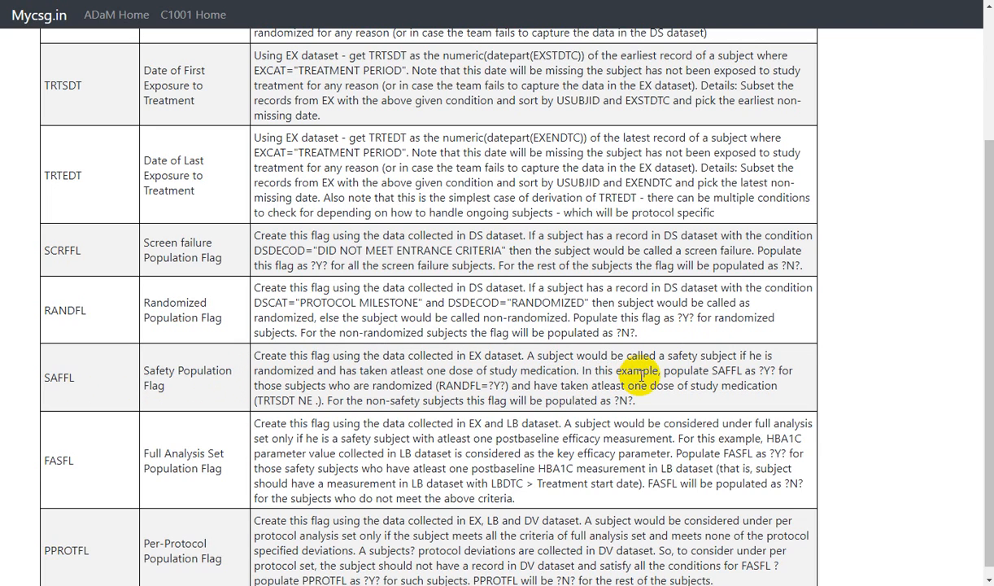
{"action": "mouse_move", "coordinate": [765, 376]}
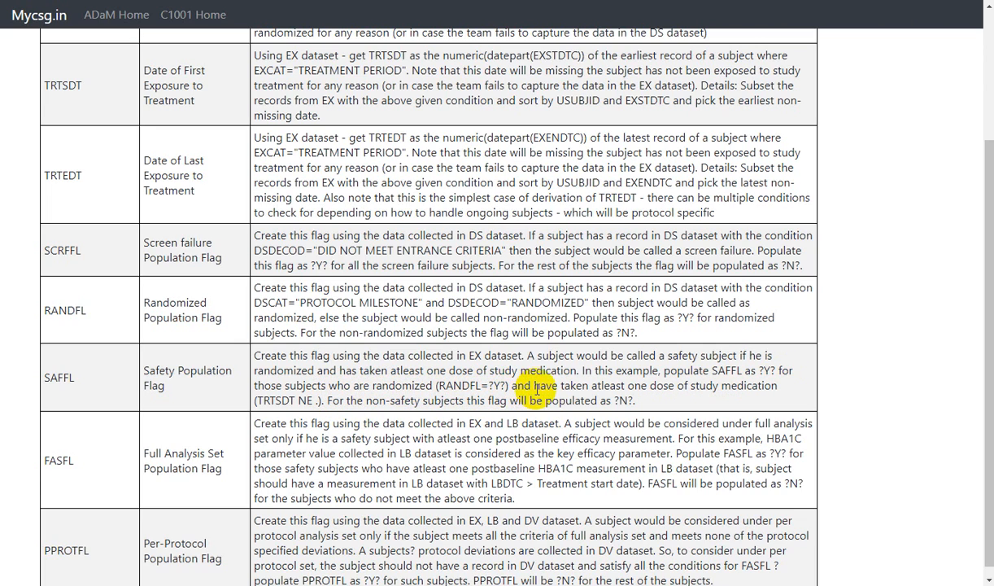
{"action": "mouse_move", "coordinate": [740, 393]}
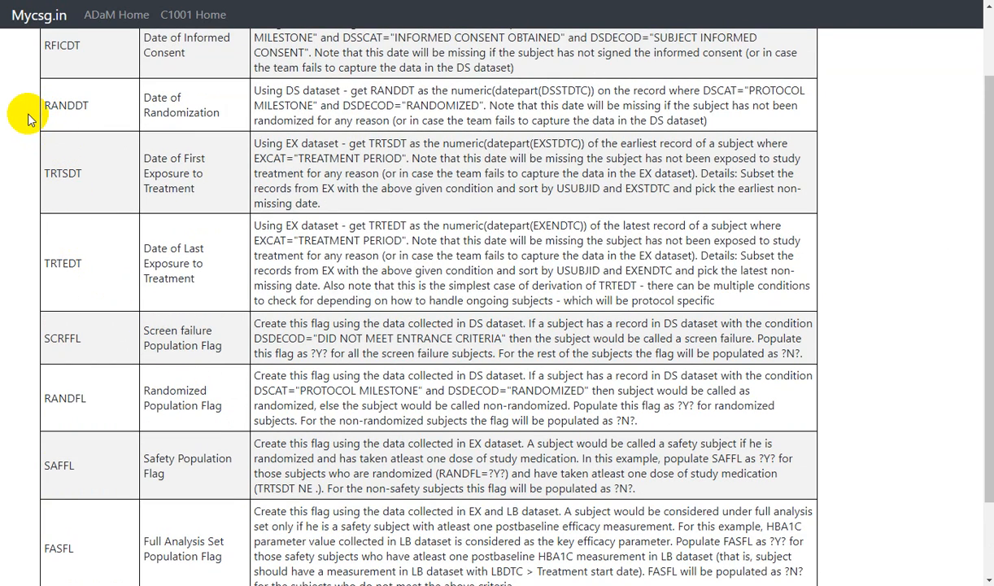
{"action": "mouse_move", "coordinate": [24, 130]}
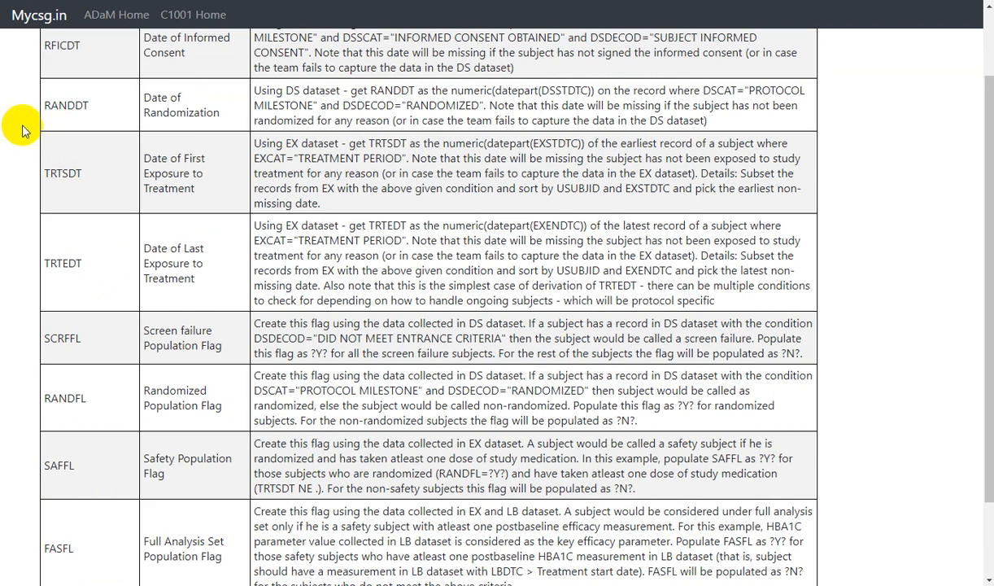
{"action": "mouse_move", "coordinate": [71, 177]}
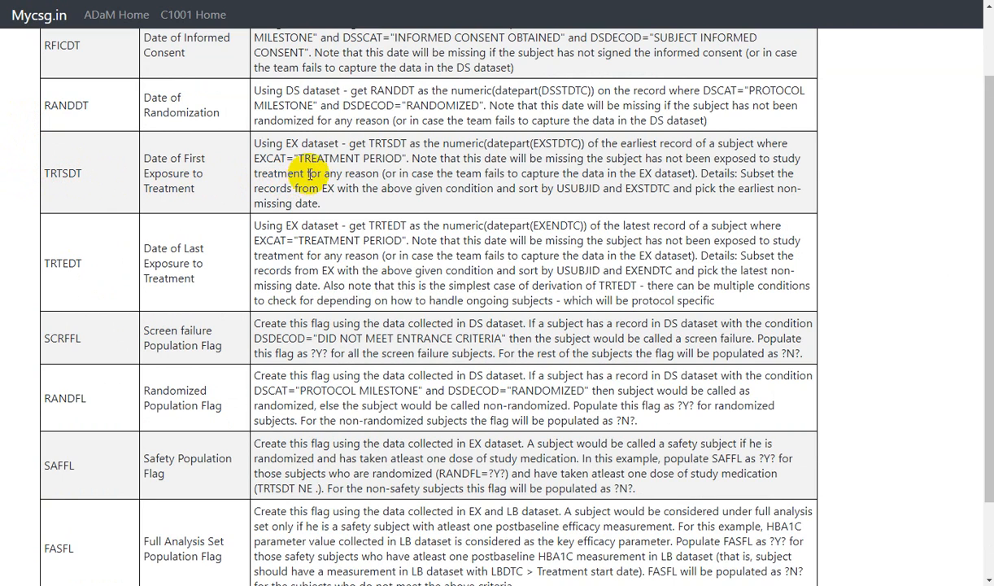
{"action": "mouse_move", "coordinate": [484, 150]}
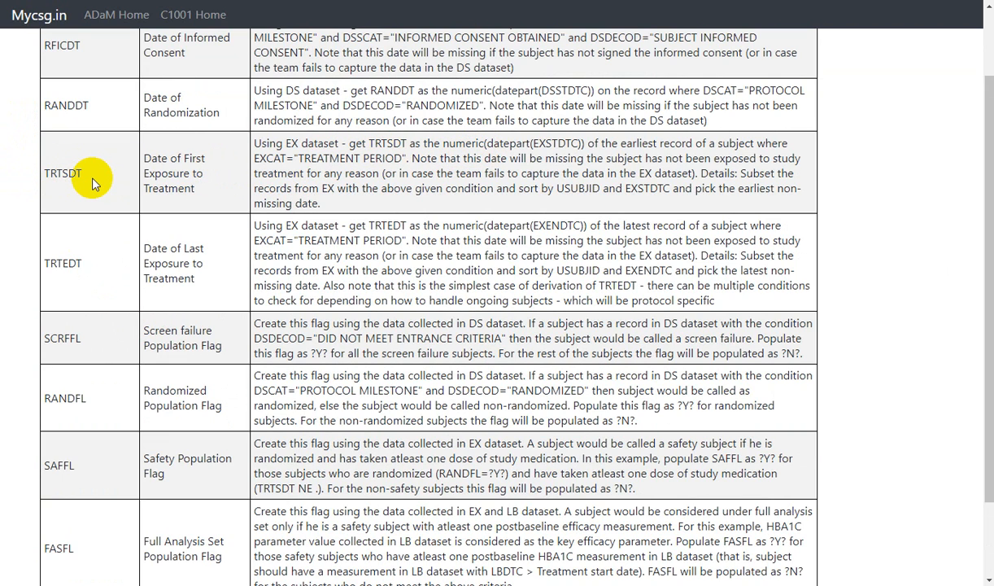
{"action": "mouse_move", "coordinate": [32, 181]}
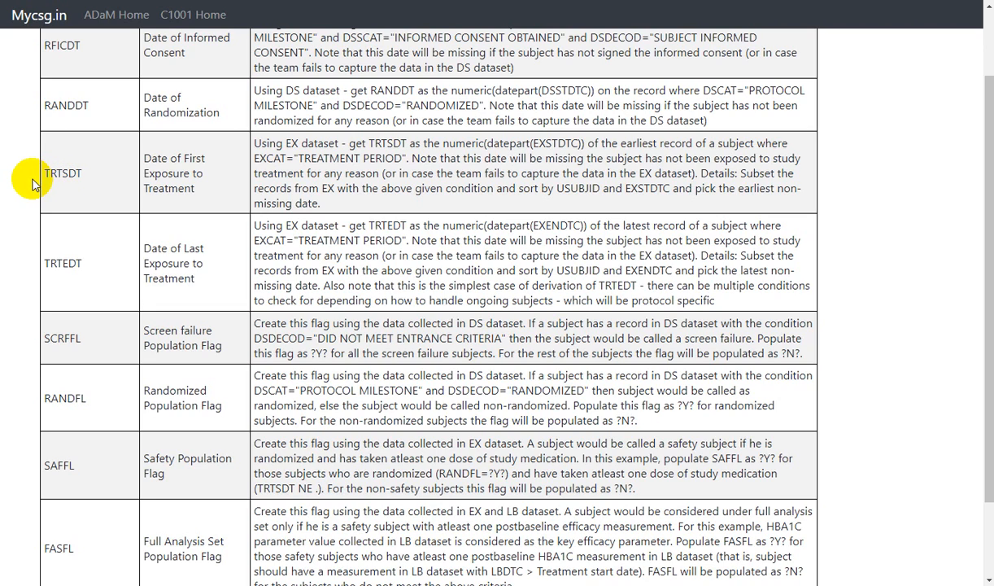
{"action": "mouse_move", "coordinate": [75, 480]}
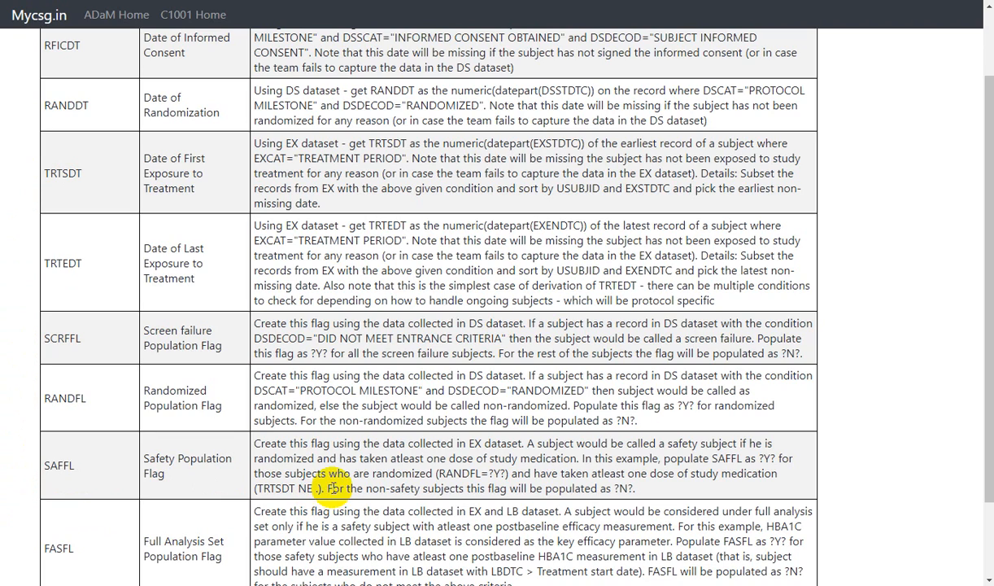
{"action": "scroll", "scroll_direction": "down", "scroll_amount": 3}
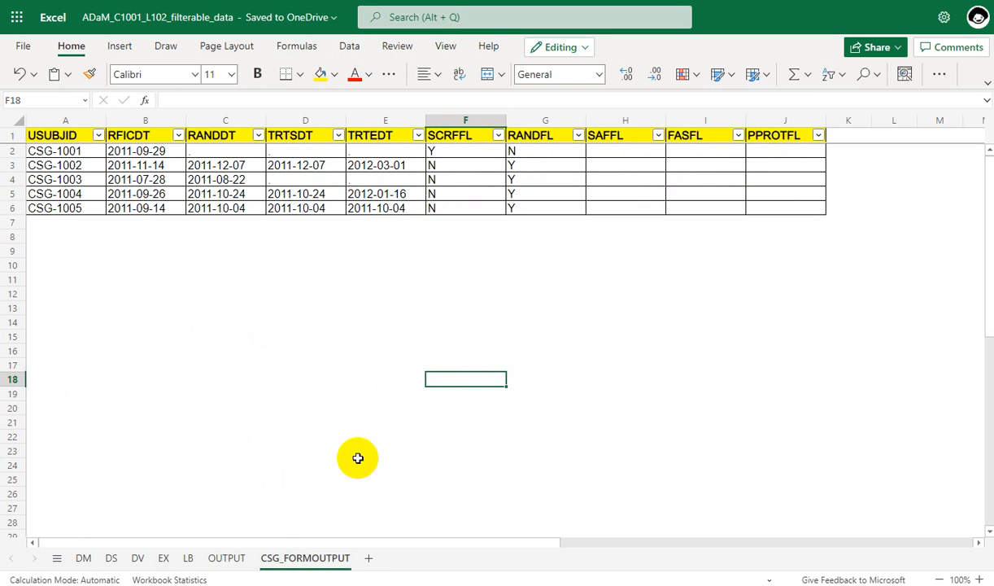
{"action": "left_click", "coordinate": [83, 558]}
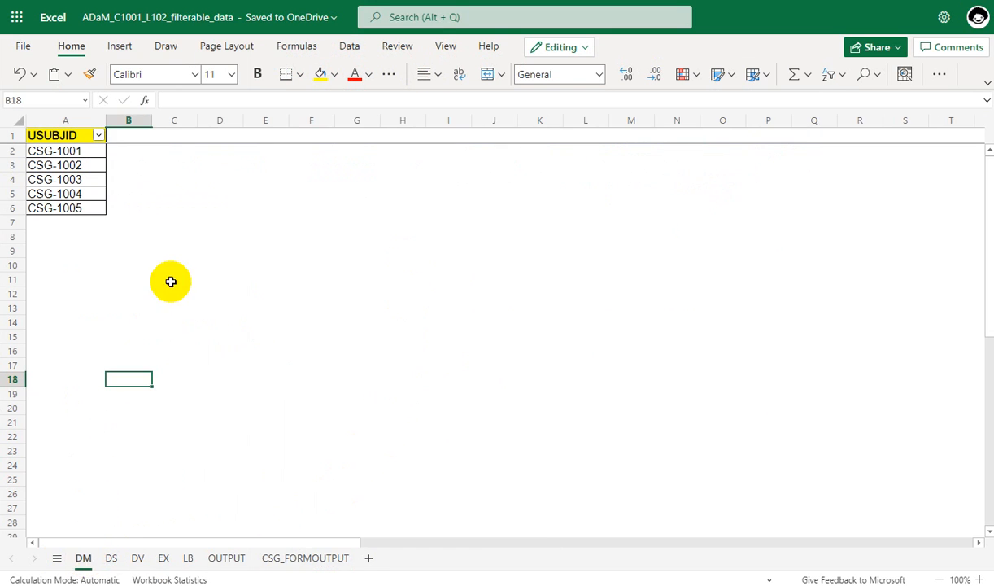
{"action": "mouse_move", "coordinate": [156, 231]}
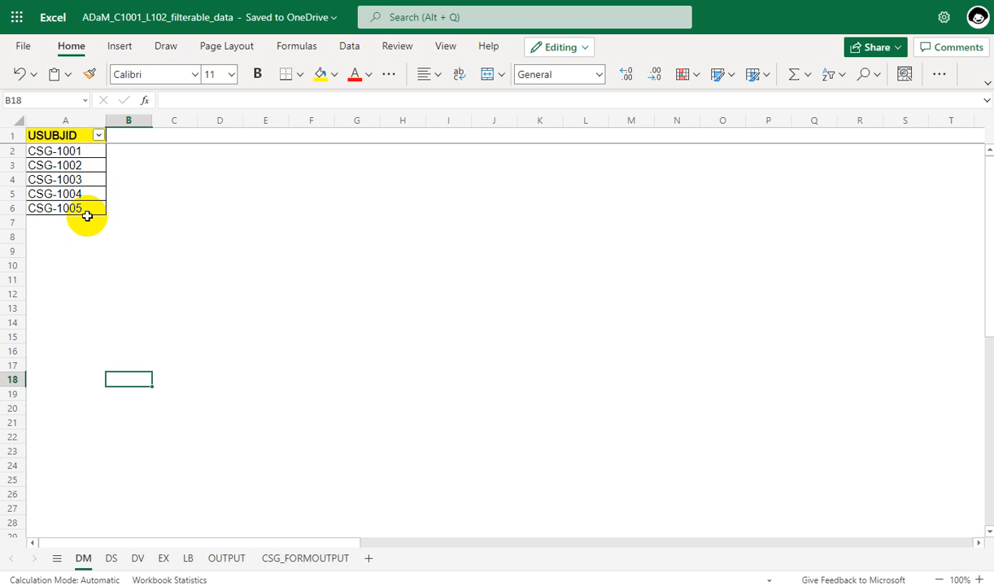
{"action": "mouse_move", "coordinate": [333, 464]}
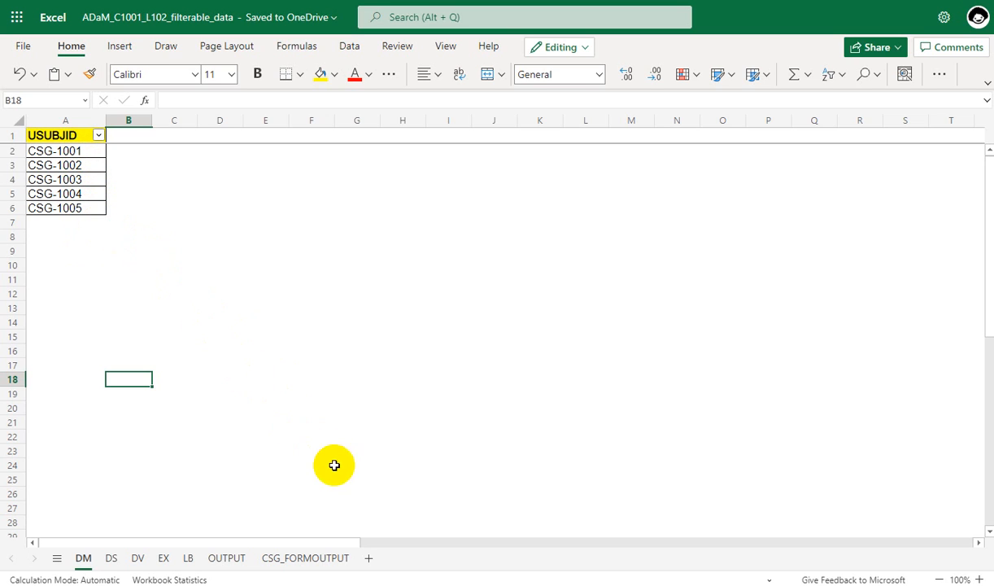
{"action": "mouse_move", "coordinate": [314, 501]}
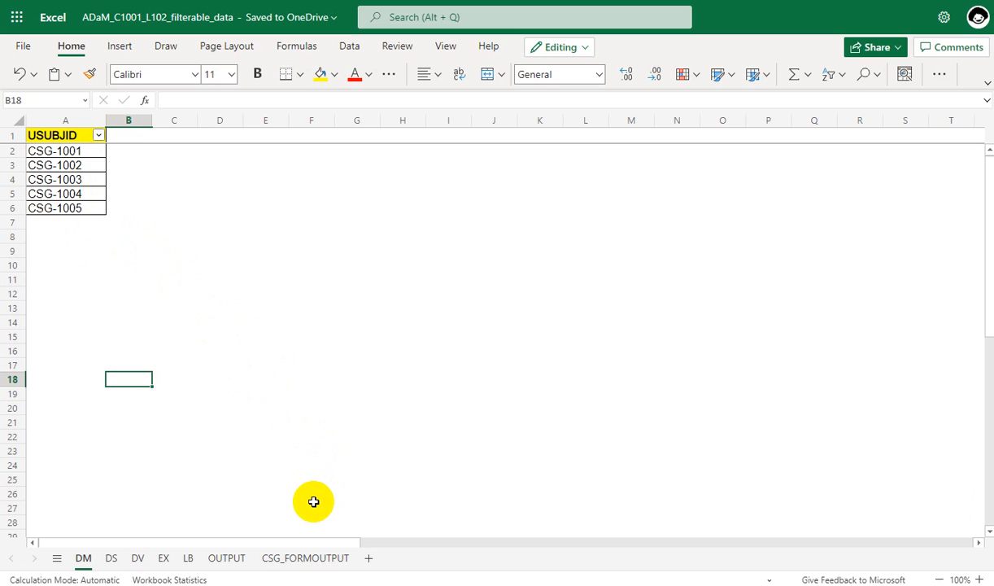
{"action": "left_click", "coordinate": [305, 557]}
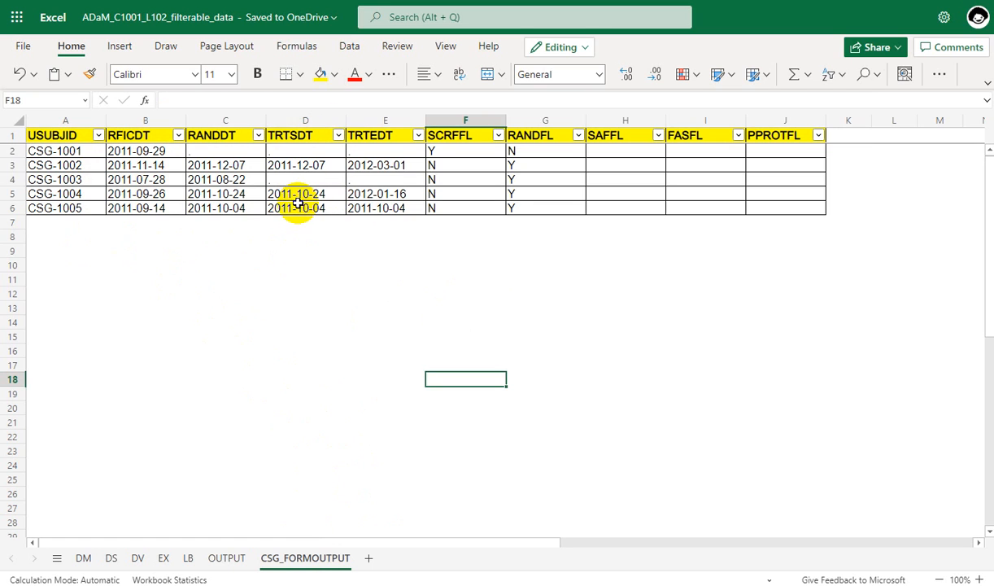
{"action": "mouse_move", "coordinate": [566, 244]}
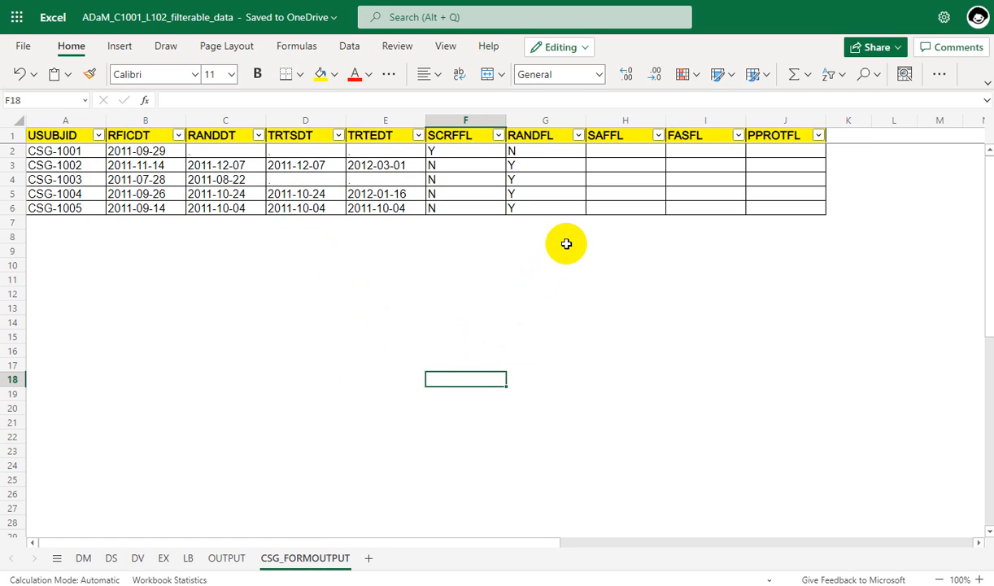
{"action": "mouse_move", "coordinate": [510, 154]}
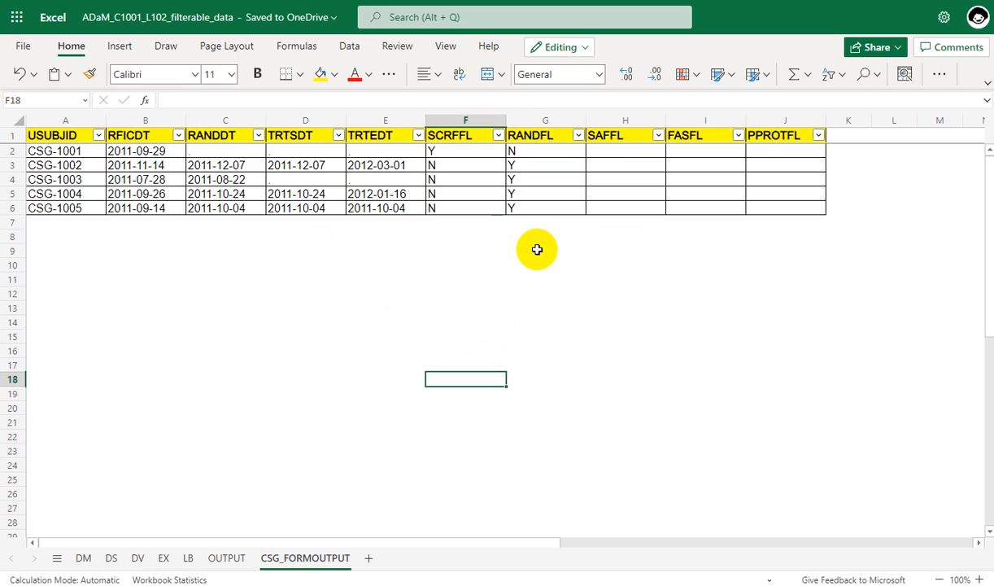
{"action": "mouse_move", "coordinate": [581, 242]}
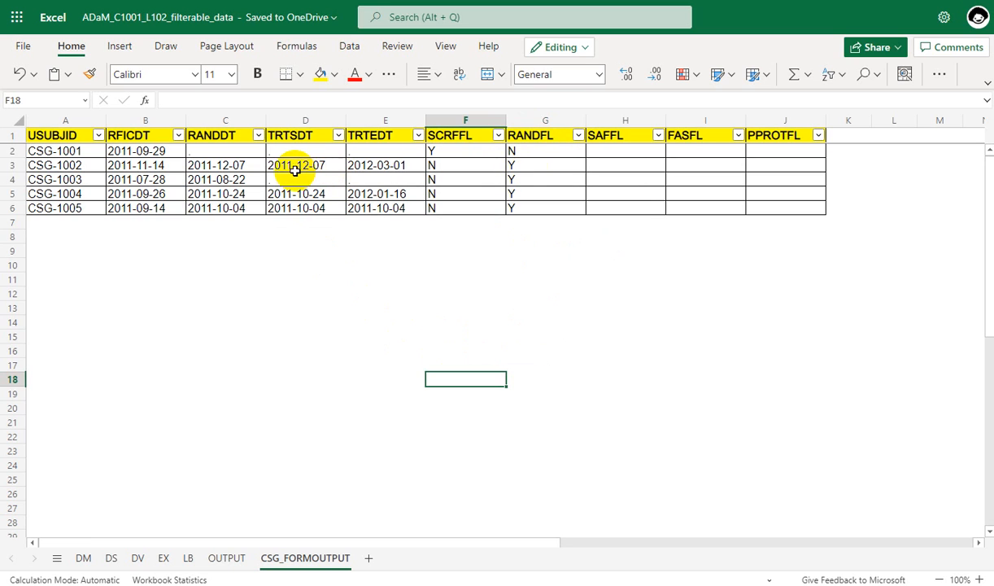
{"action": "mouse_move", "coordinate": [324, 169]}
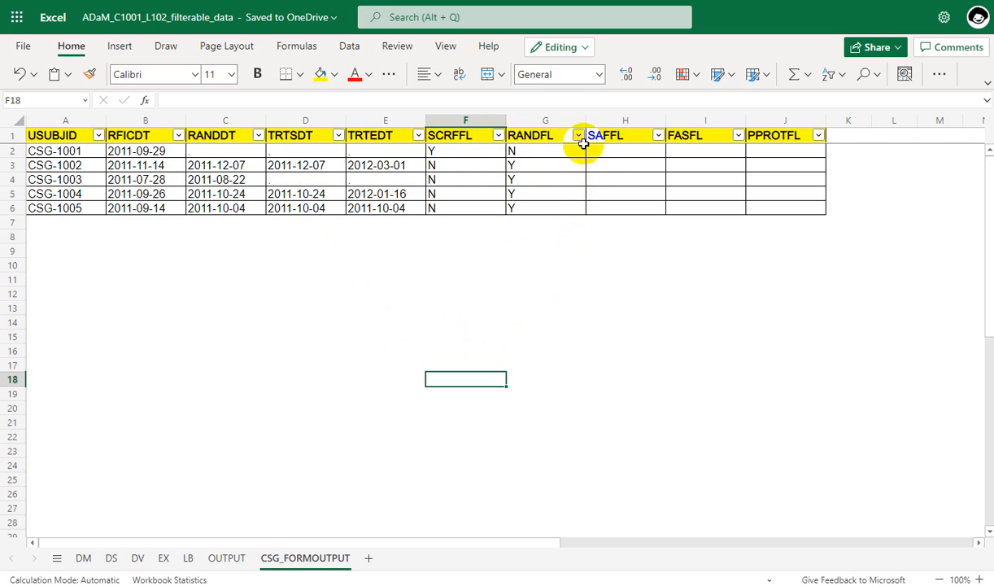
Filter to RANDFL Y with non-blank TRTSDT and select SAFFL cell H3
{"action": "left_click", "coordinate": [578, 134]}
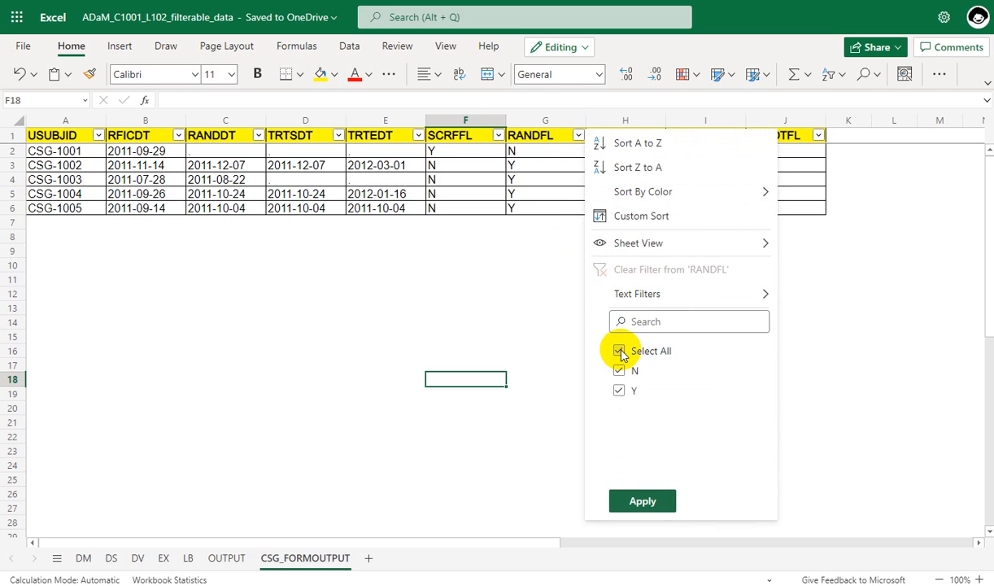
{"action": "left_click", "coordinate": [642, 500]}
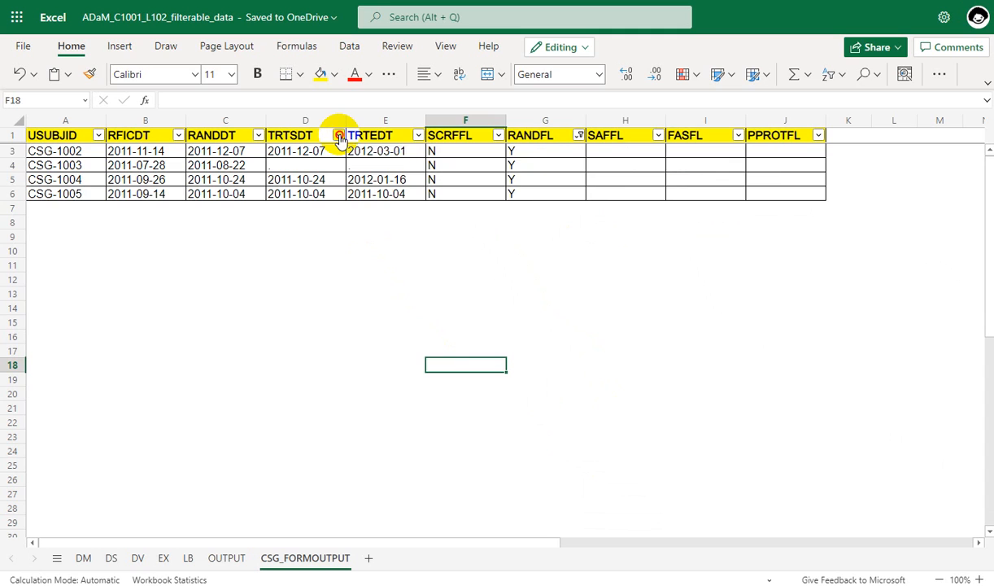
{"action": "left_click", "coordinate": [337, 135]}
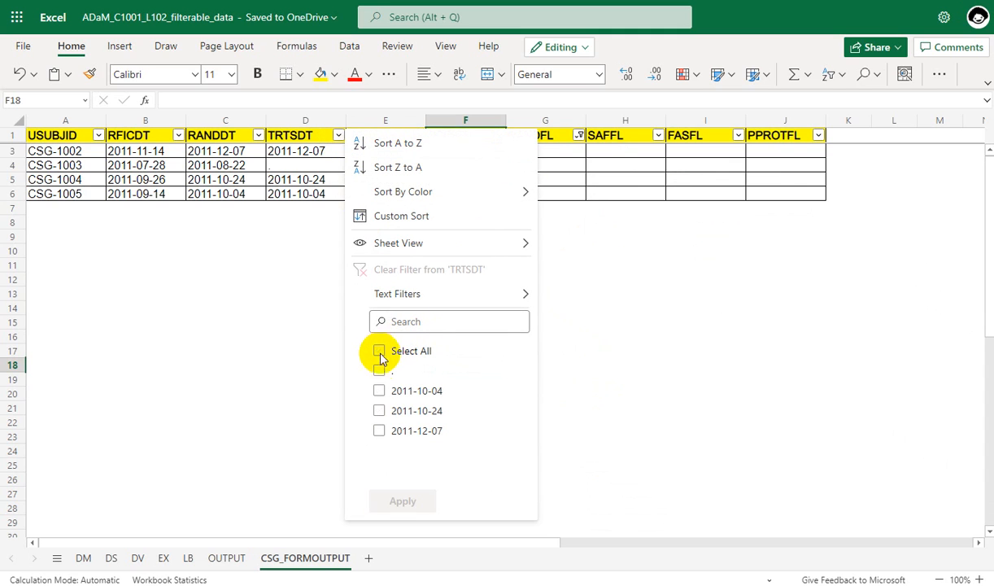
{"action": "left_click", "coordinate": [379, 350]}
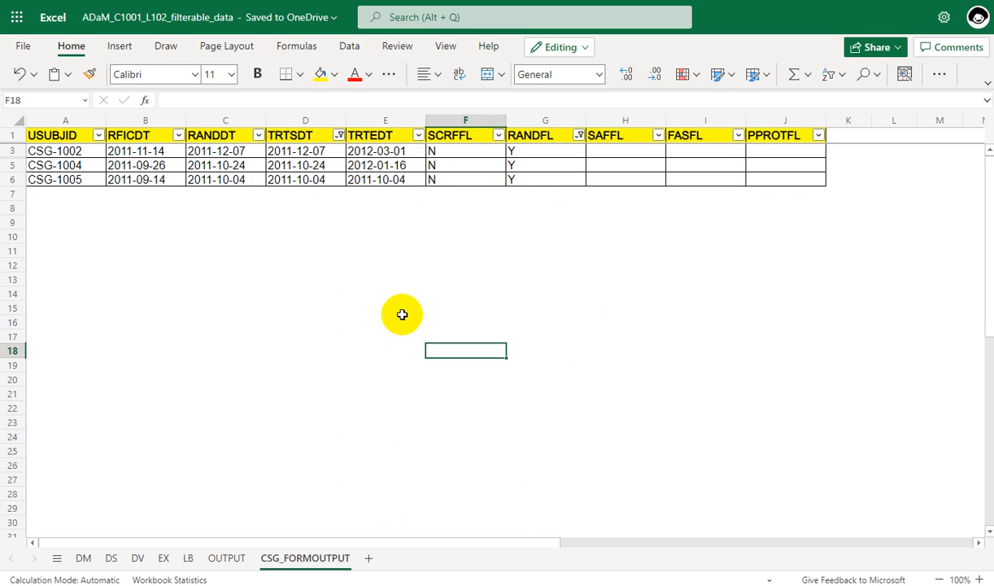
{"action": "left_click", "coordinate": [625, 151]}
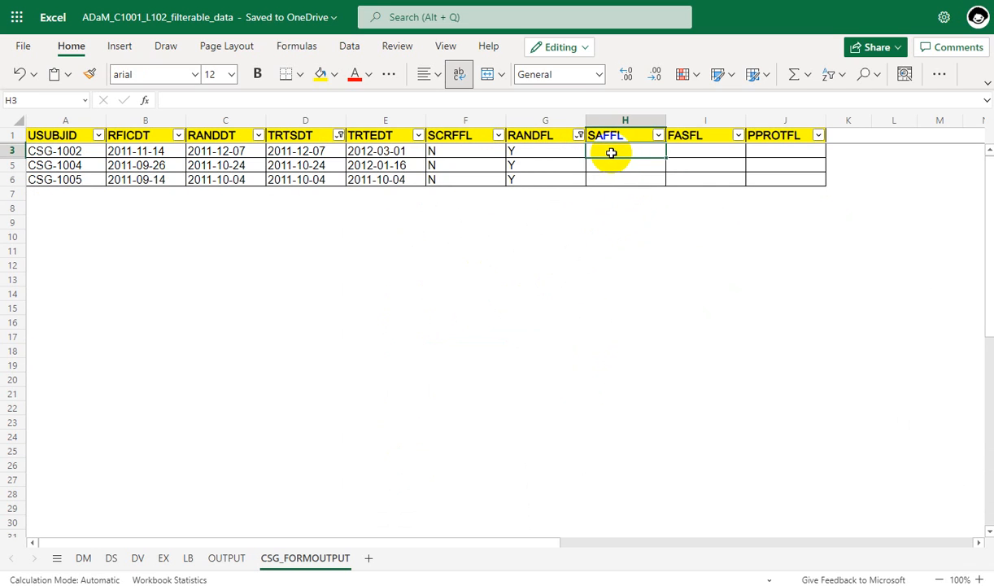
Enter SAFFL Y for CSG-1002, 1004, 1005 and N for CSG-1001, 1003
{"action": "type", "text": "Y"}
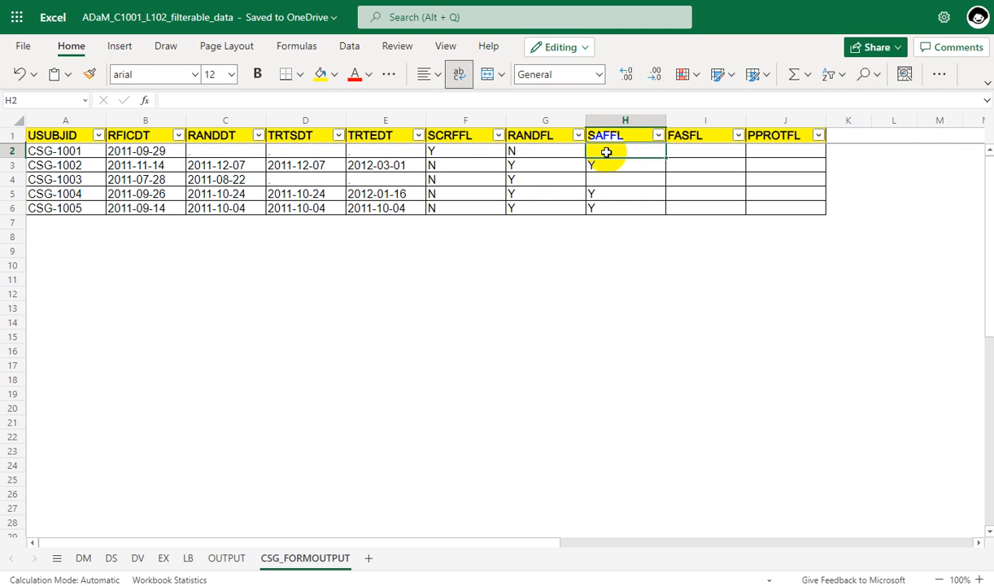
{"action": "type", "text": "N"}
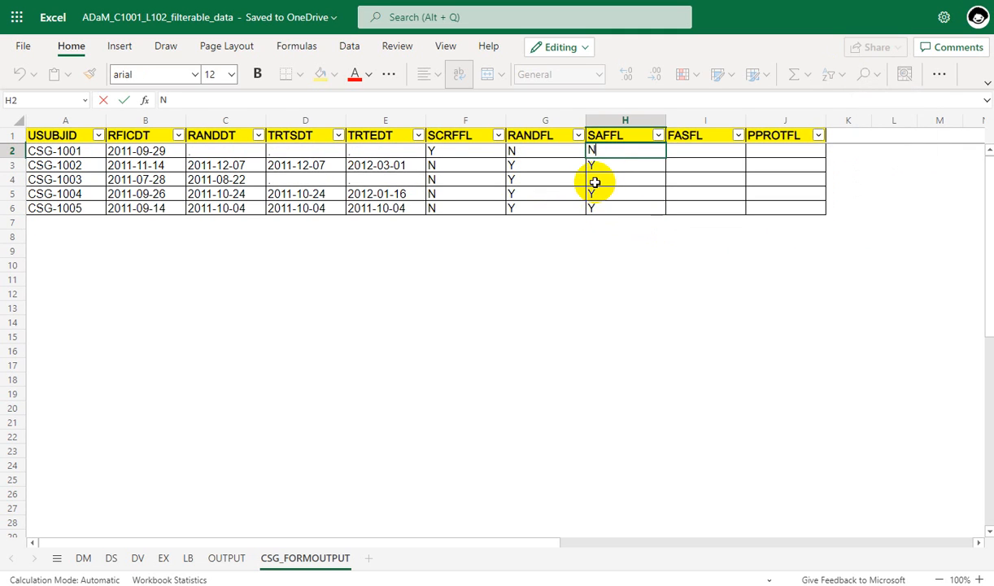
{"action": "left_click", "coordinate": [624, 179]}
{"action": "type", "text": "N"}
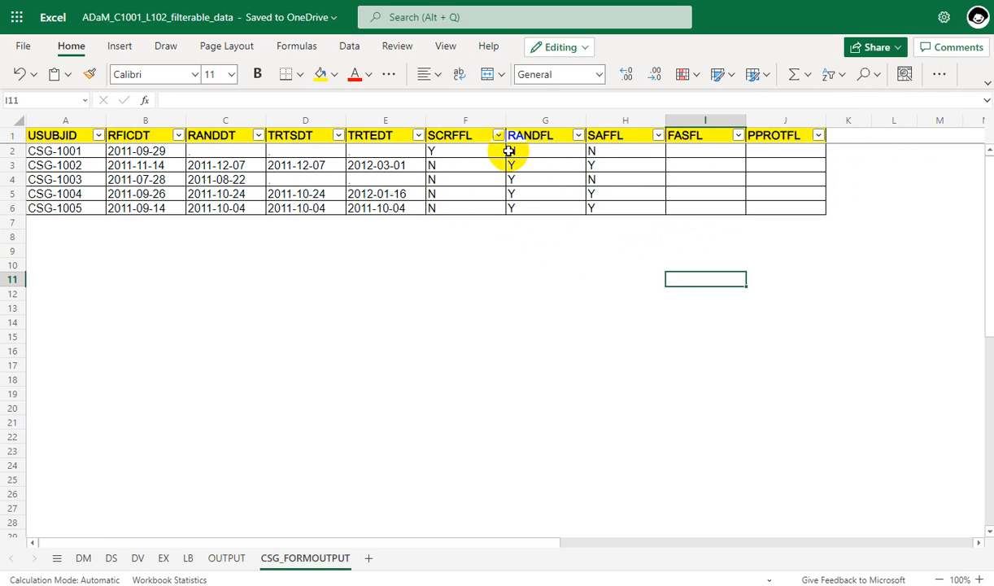
{"action": "left_click", "coordinate": [545, 150]}
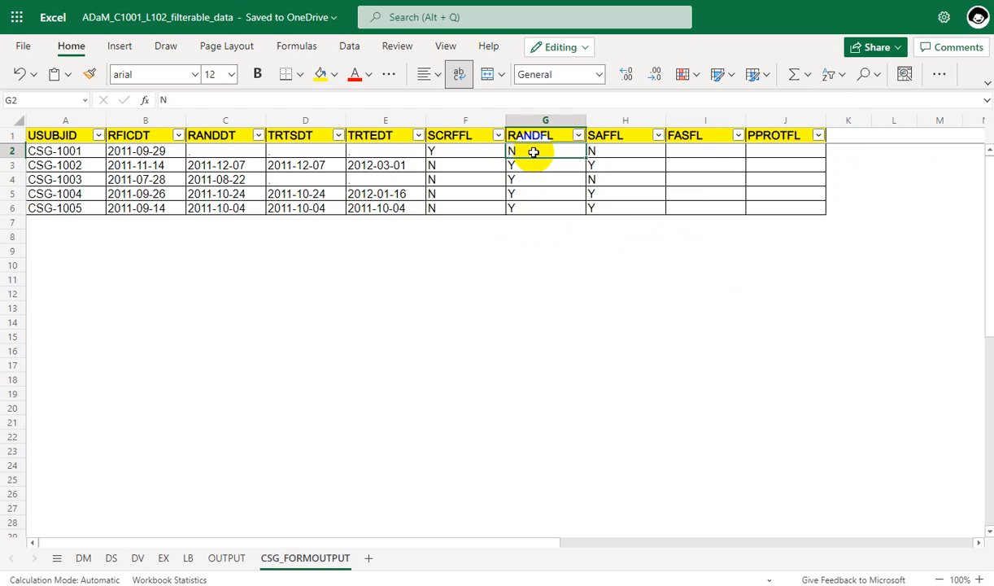
{"action": "mouse_move", "coordinate": [611, 154]}
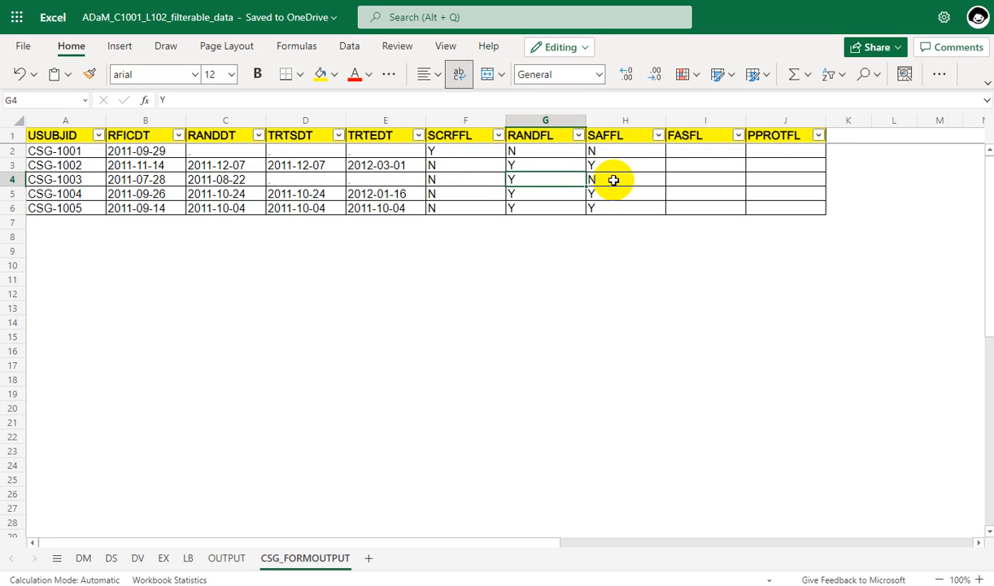
{"action": "left_click", "coordinate": [624, 179]}
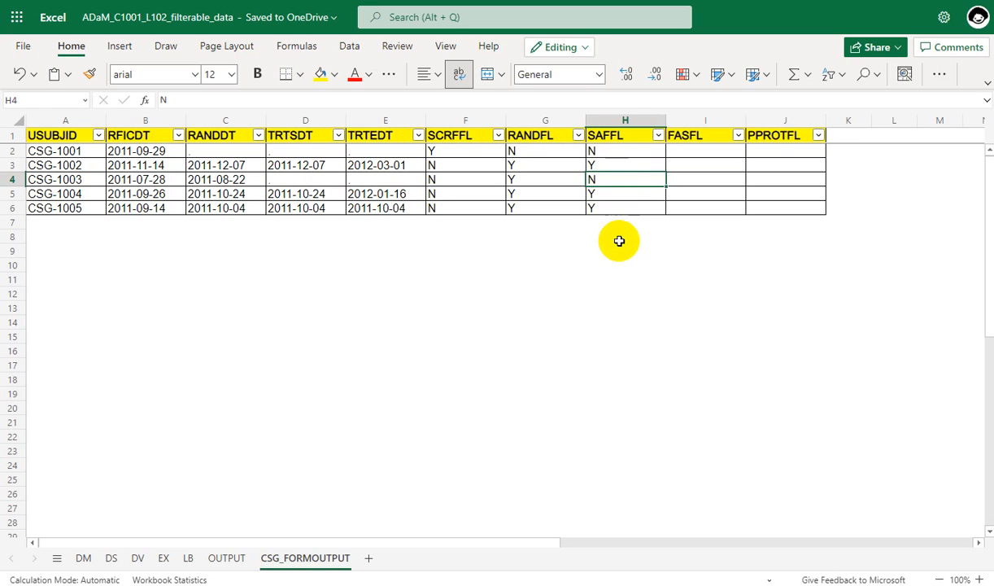
{"action": "mouse_move", "coordinate": [384, 70]}
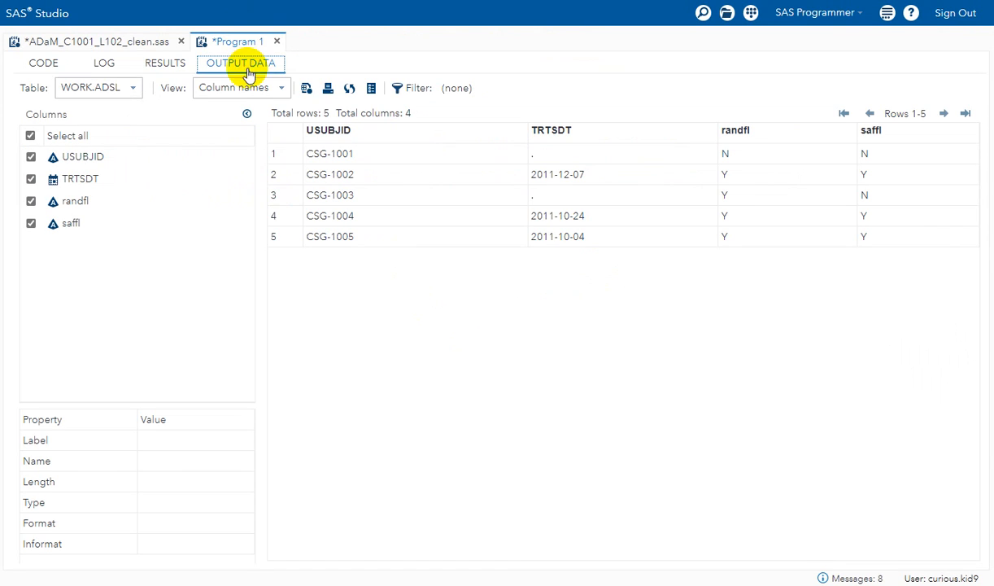
View the WORK.ADSL output table to compare saffl with Excel's Y/N values
{"action": "left_click", "coordinate": [43, 63]}
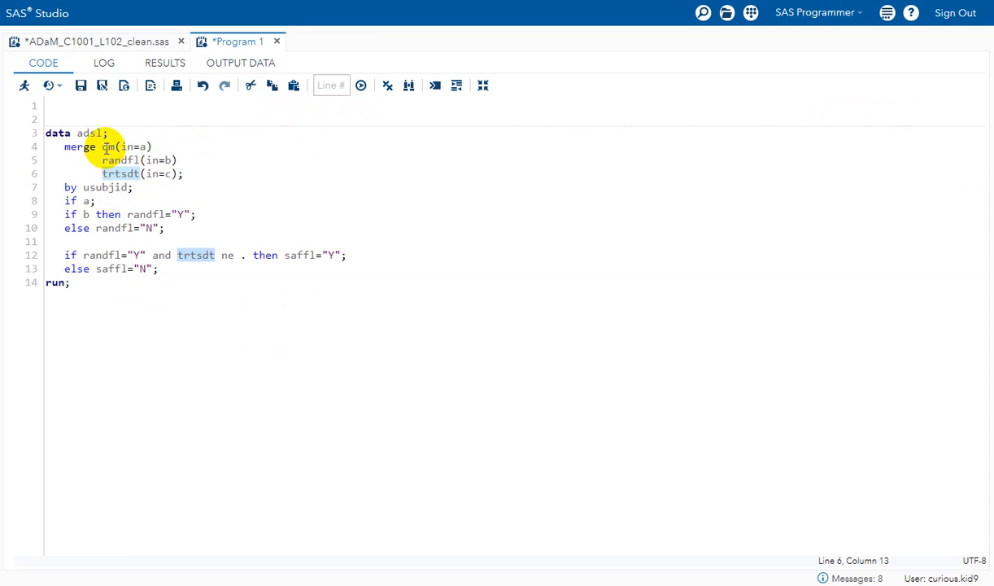
{"action": "left_click", "coordinate": [108, 146]}
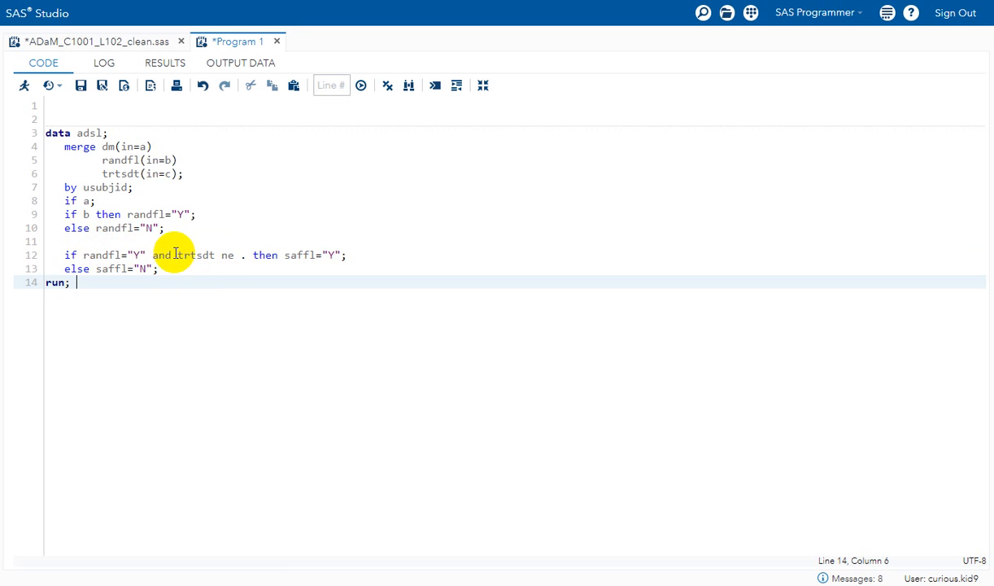
{"action": "left_click_drag", "start_coordinate": [176, 254], "coordinate": [241, 255]}
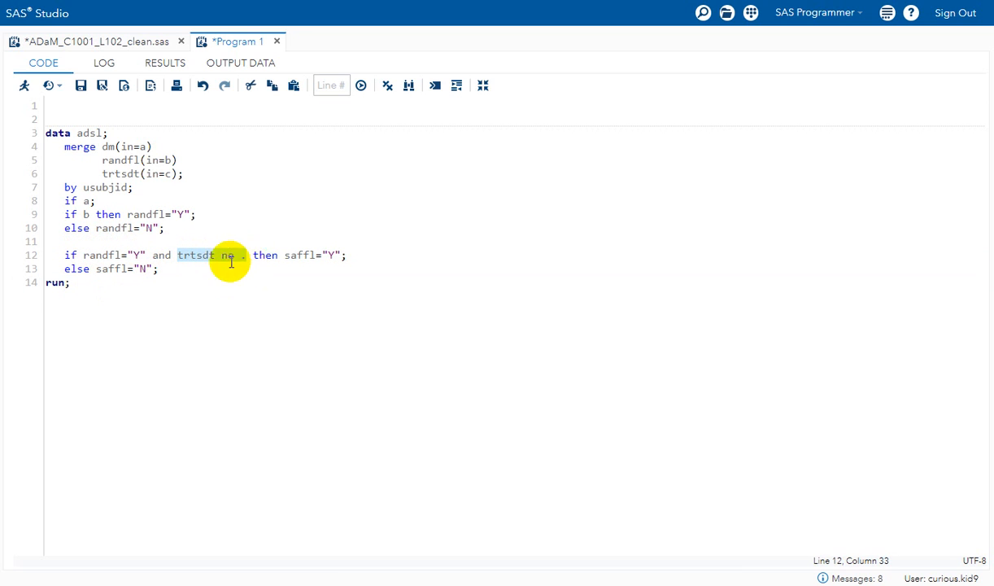
{"action": "mouse_move", "coordinate": [128, 173]}
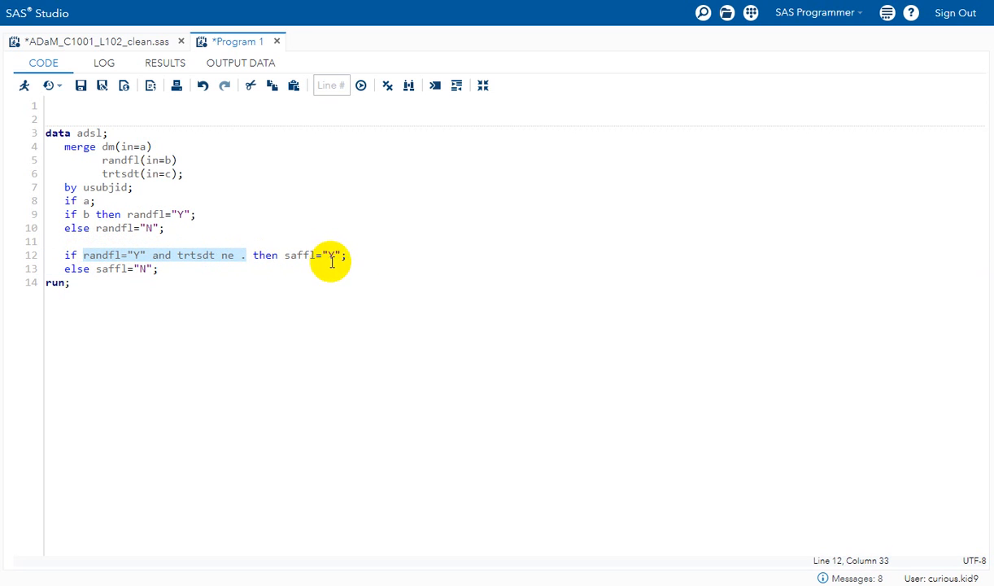
{"action": "mouse_move", "coordinate": [289, 257]}
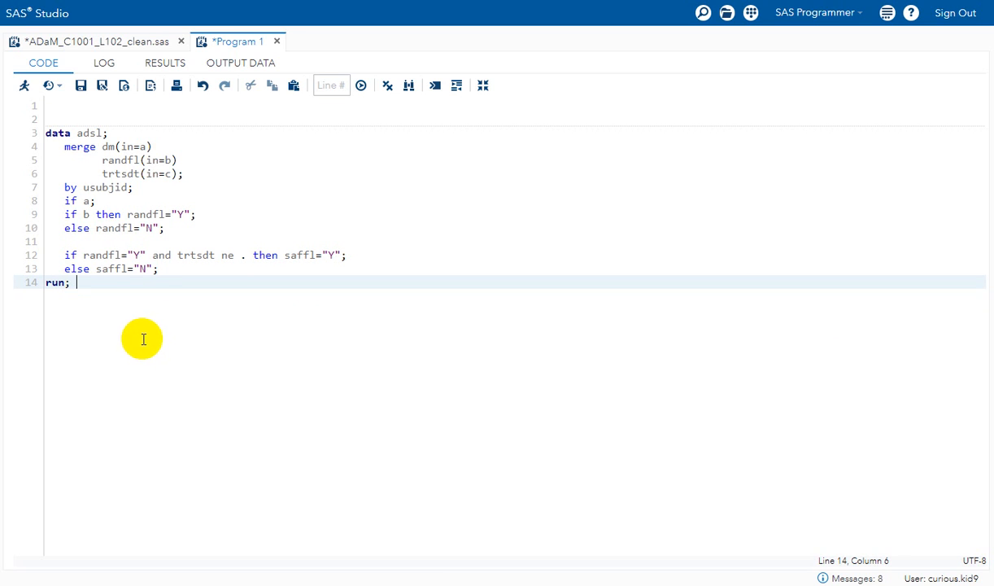
Rerun the program and inspect saffl in WORK.ADSL: N, Y, N, Y, Y
{"action": "left_click", "coordinate": [361, 86]}
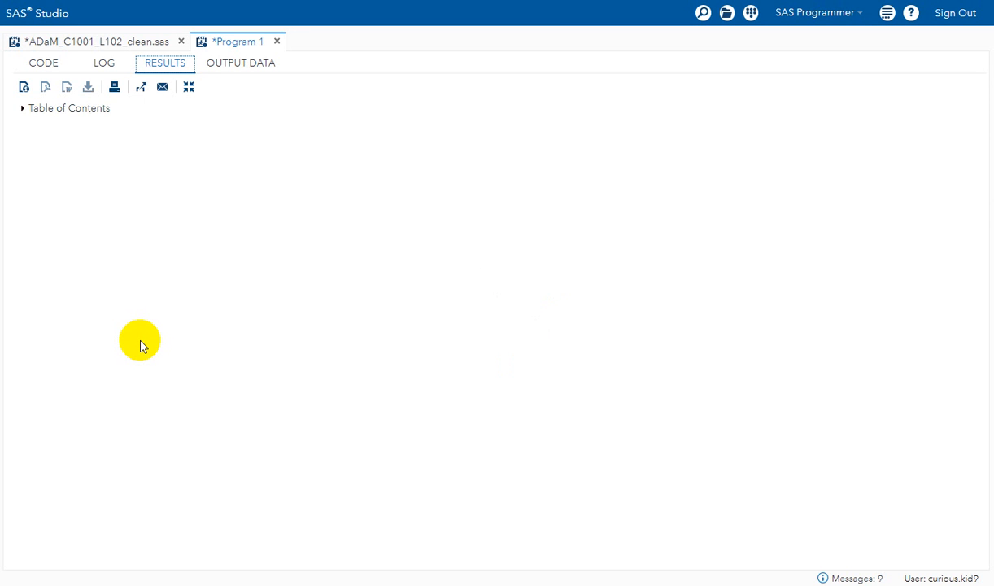
{"action": "left_click", "coordinate": [240, 63]}
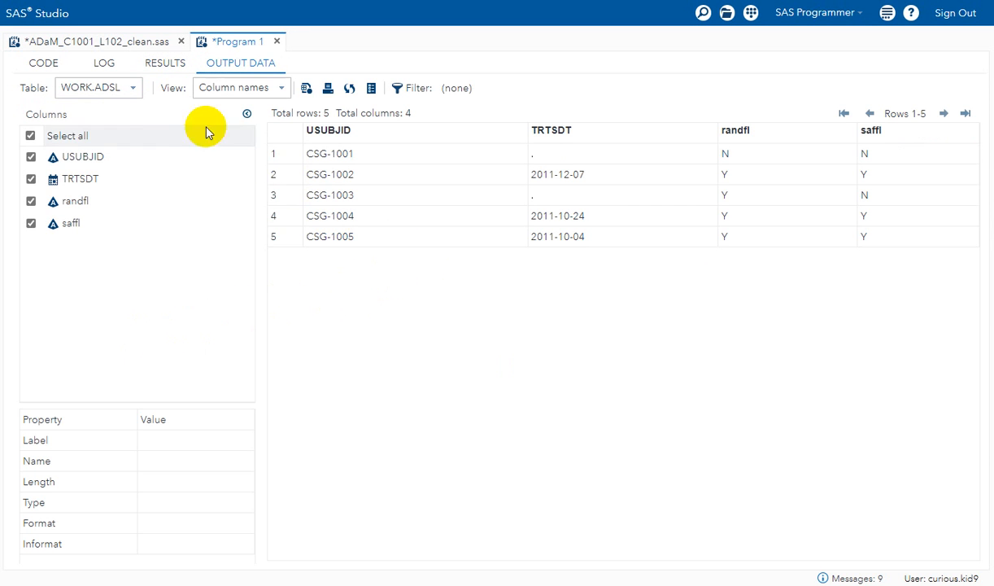
{"action": "mouse_move", "coordinate": [646, 293]}
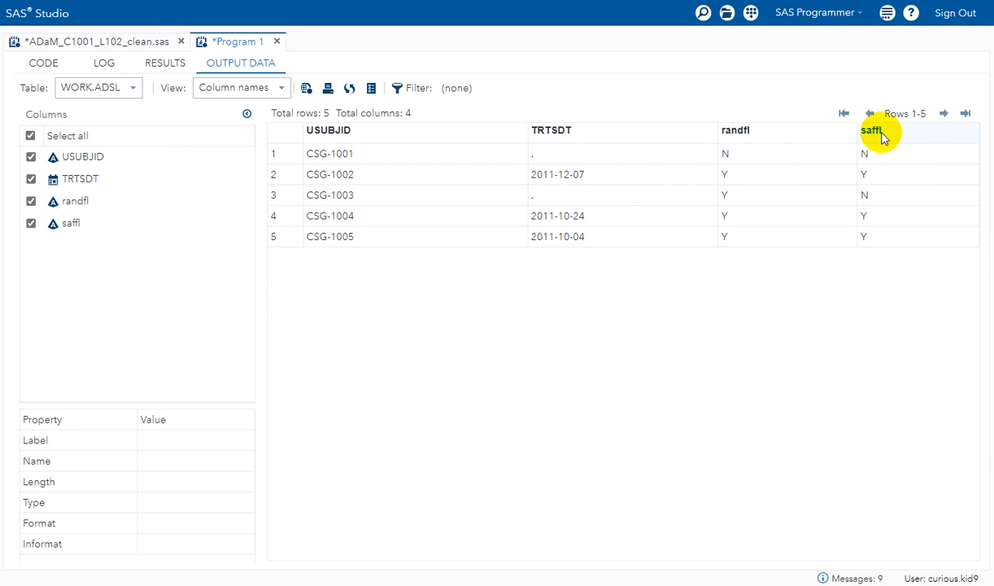
{"action": "left_click", "coordinate": [870, 153]}
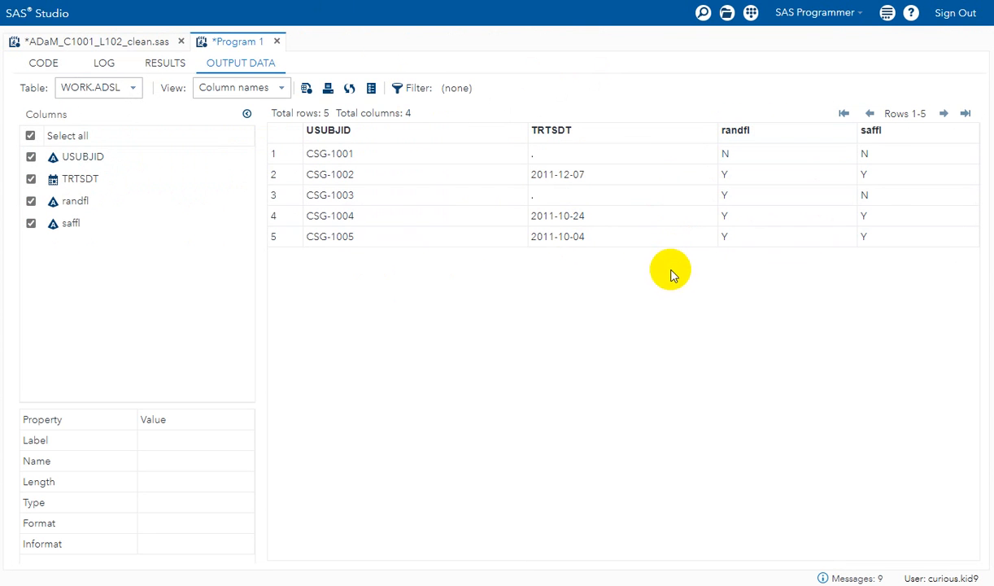
{"action": "mouse_move", "coordinate": [643, 332]}
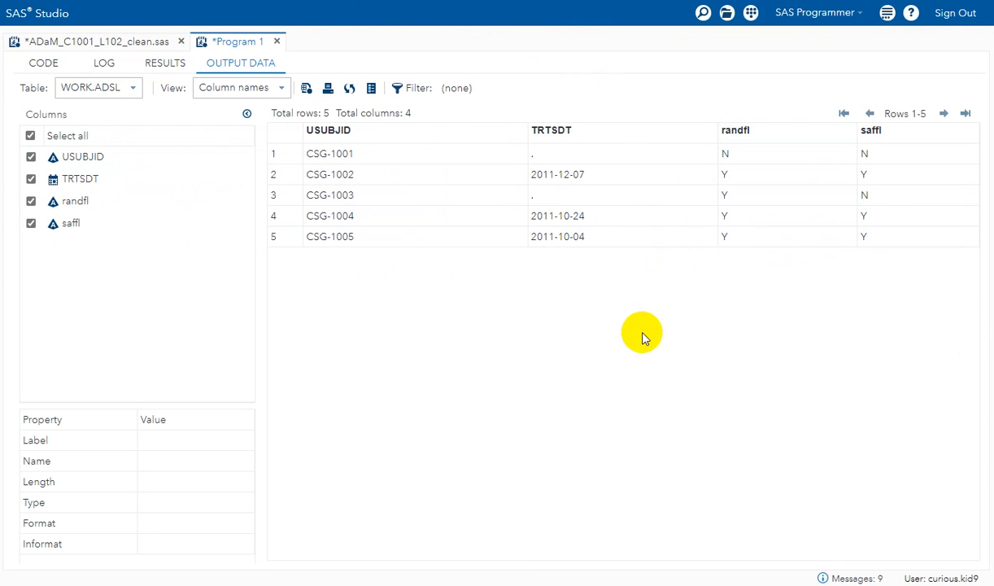